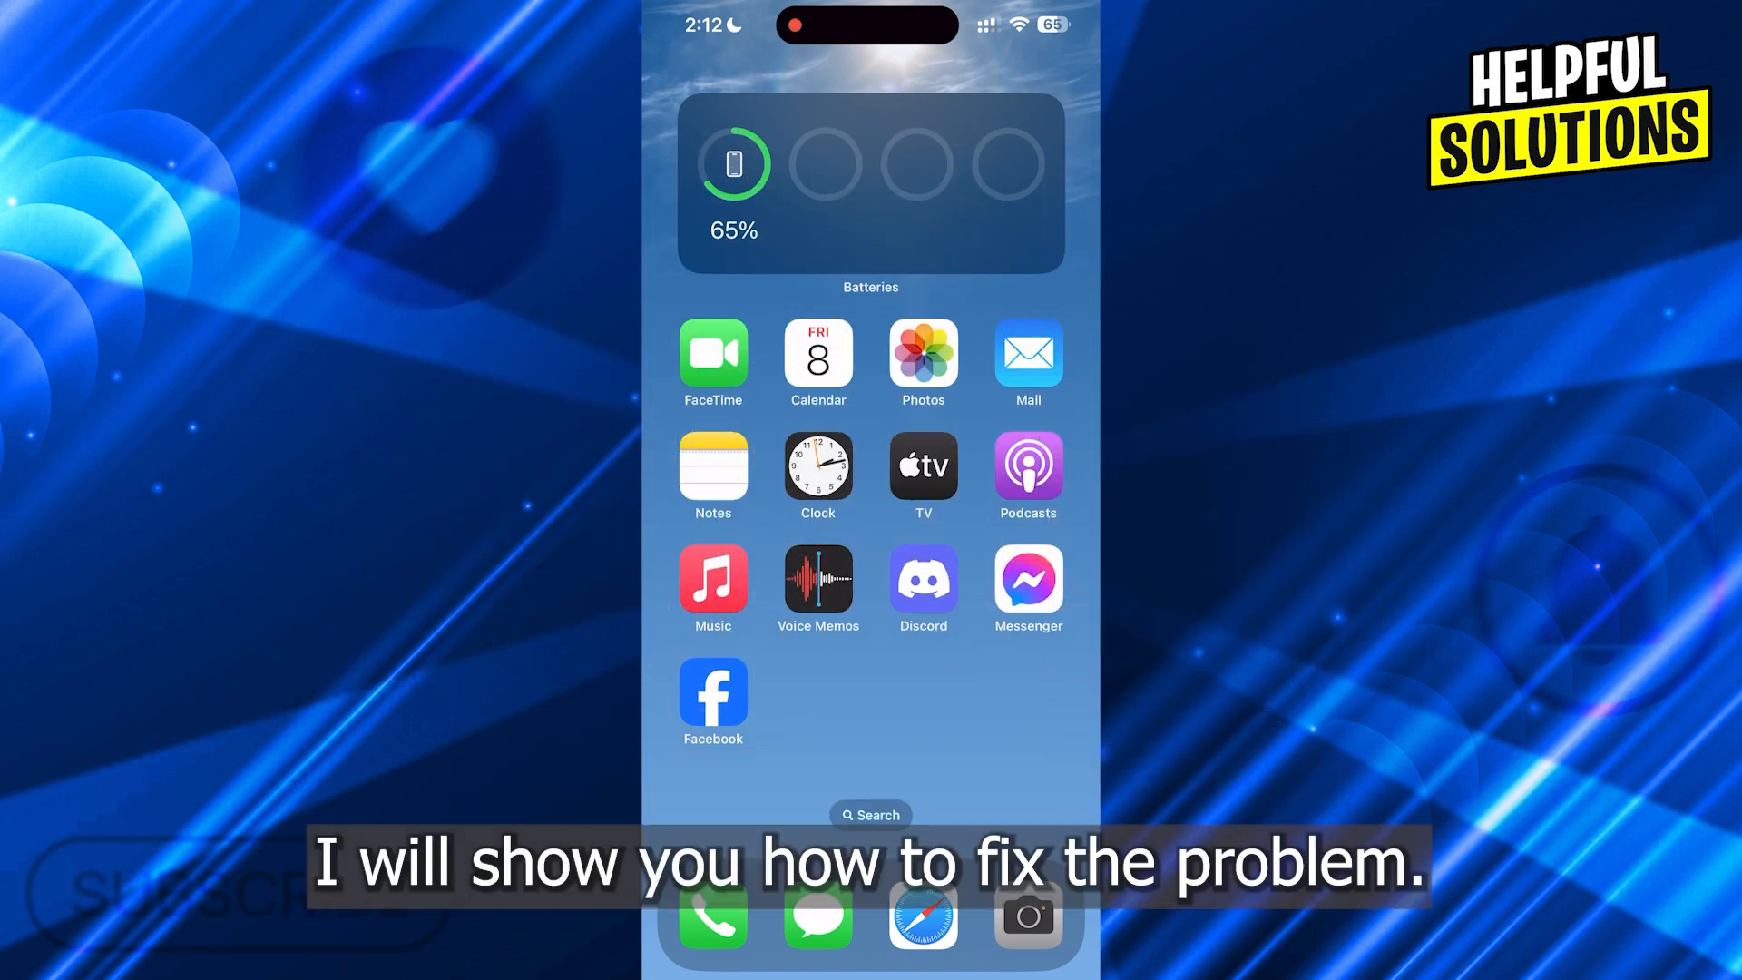
Step: Swipe across the Home Screen to reach Cash App and launch it
{"action": "scroll", "scroll_direction": "left", "scroll_amount": 3}
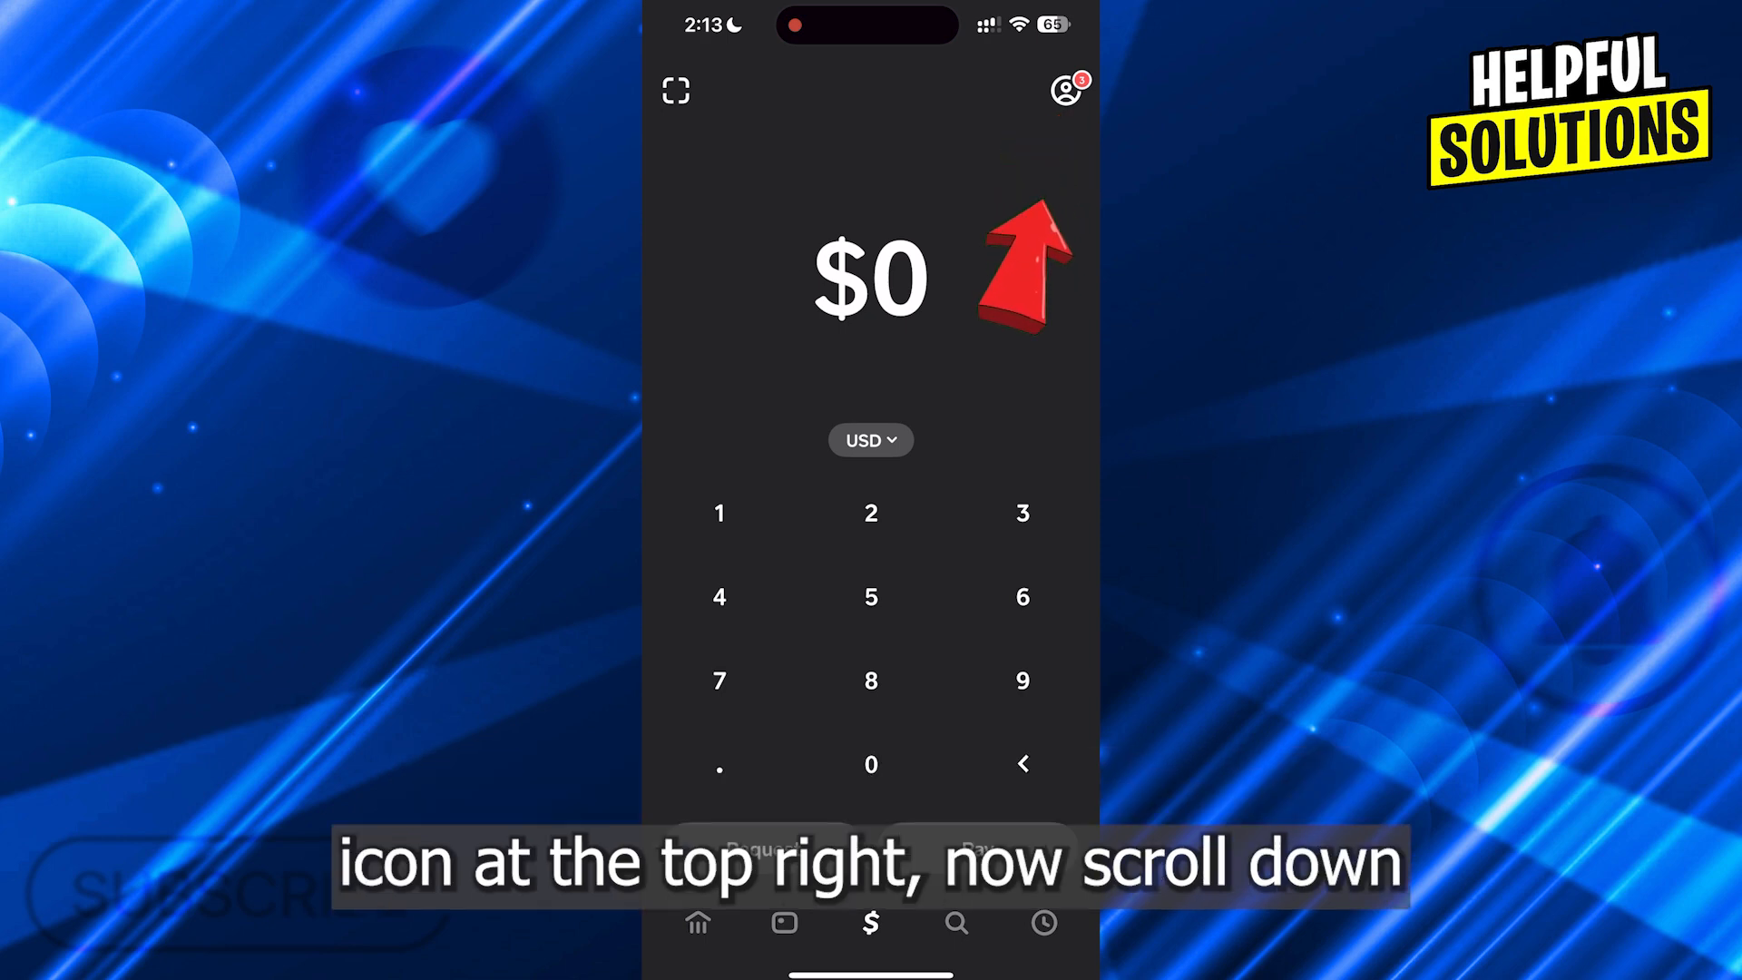
Step: Go from the profile's Your Account settings to the Support page
{"action": "left_click", "coordinate": [1064, 90]}
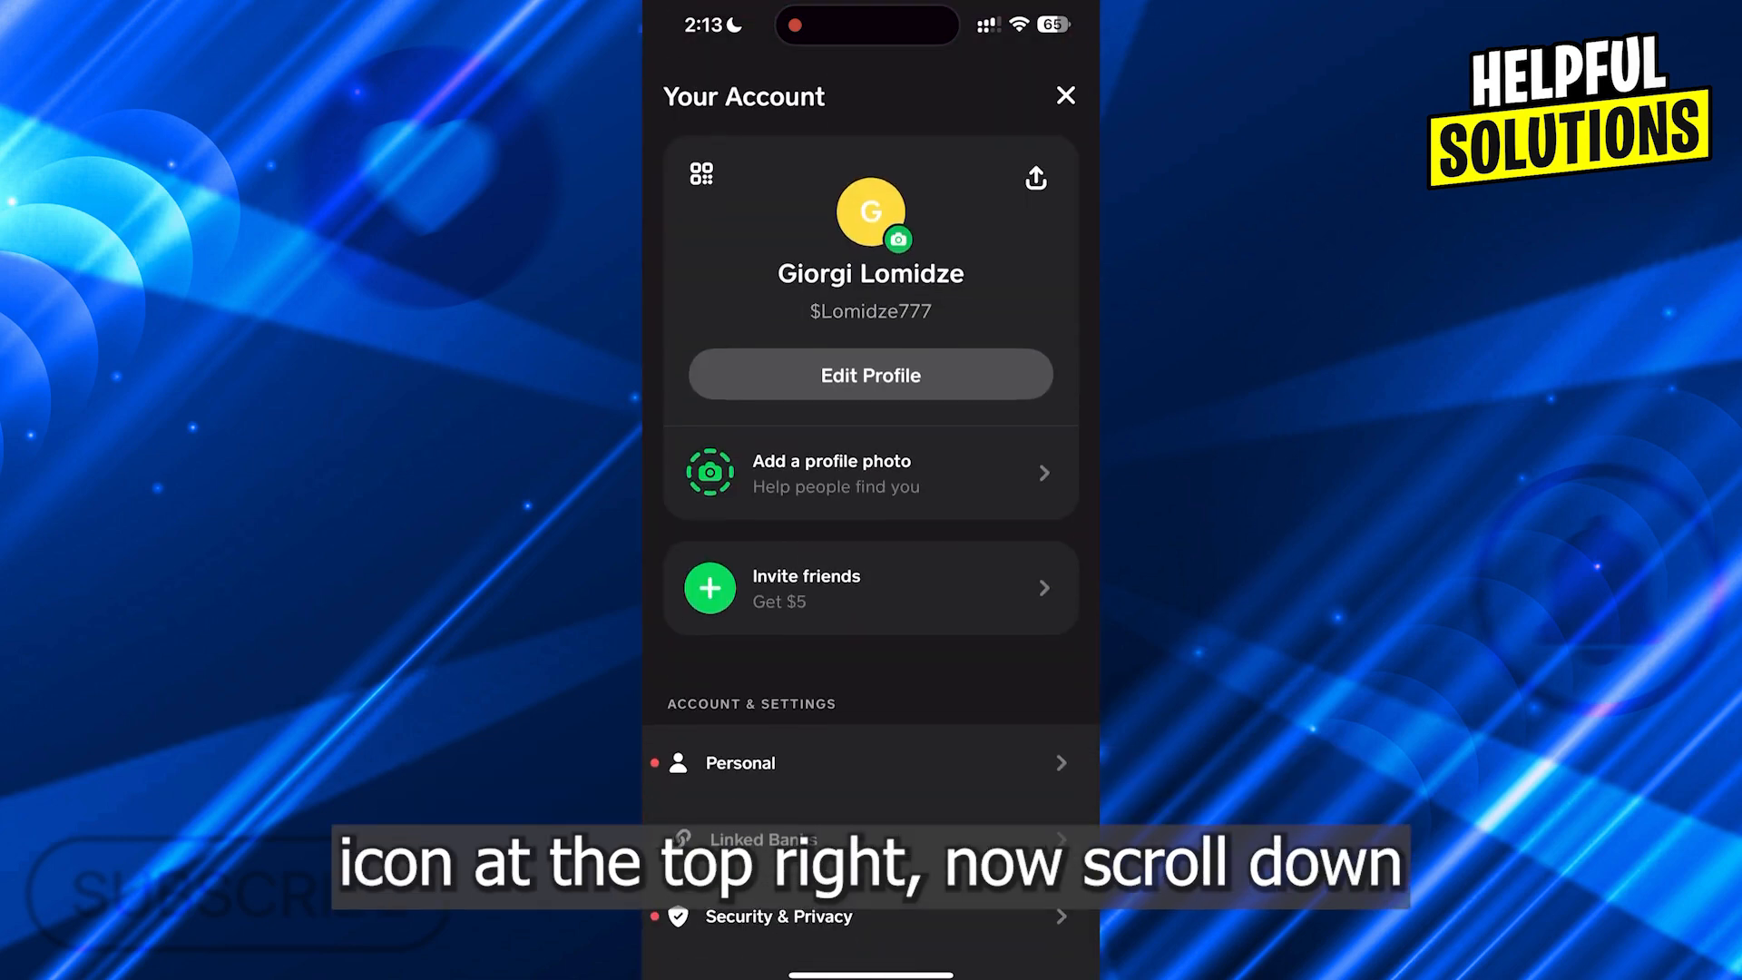
{"action": "scroll", "scroll_direction": "down", "scroll_amount": 3}
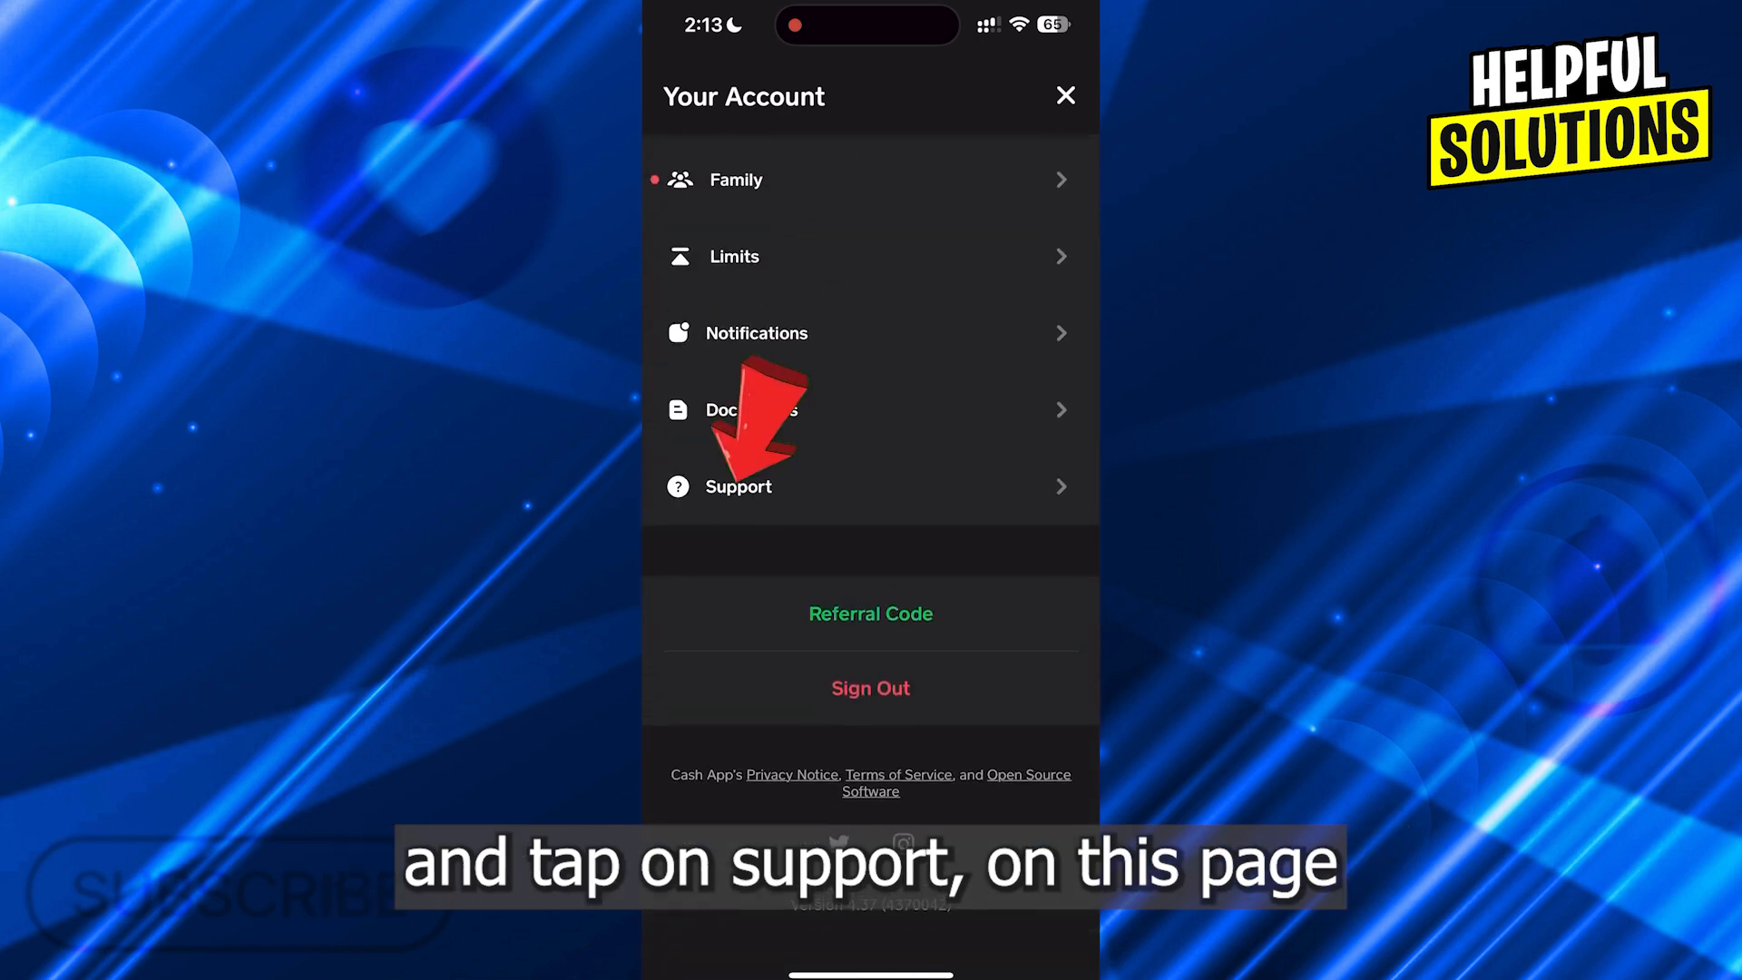
{"action": "left_click", "coordinate": [737, 487]}
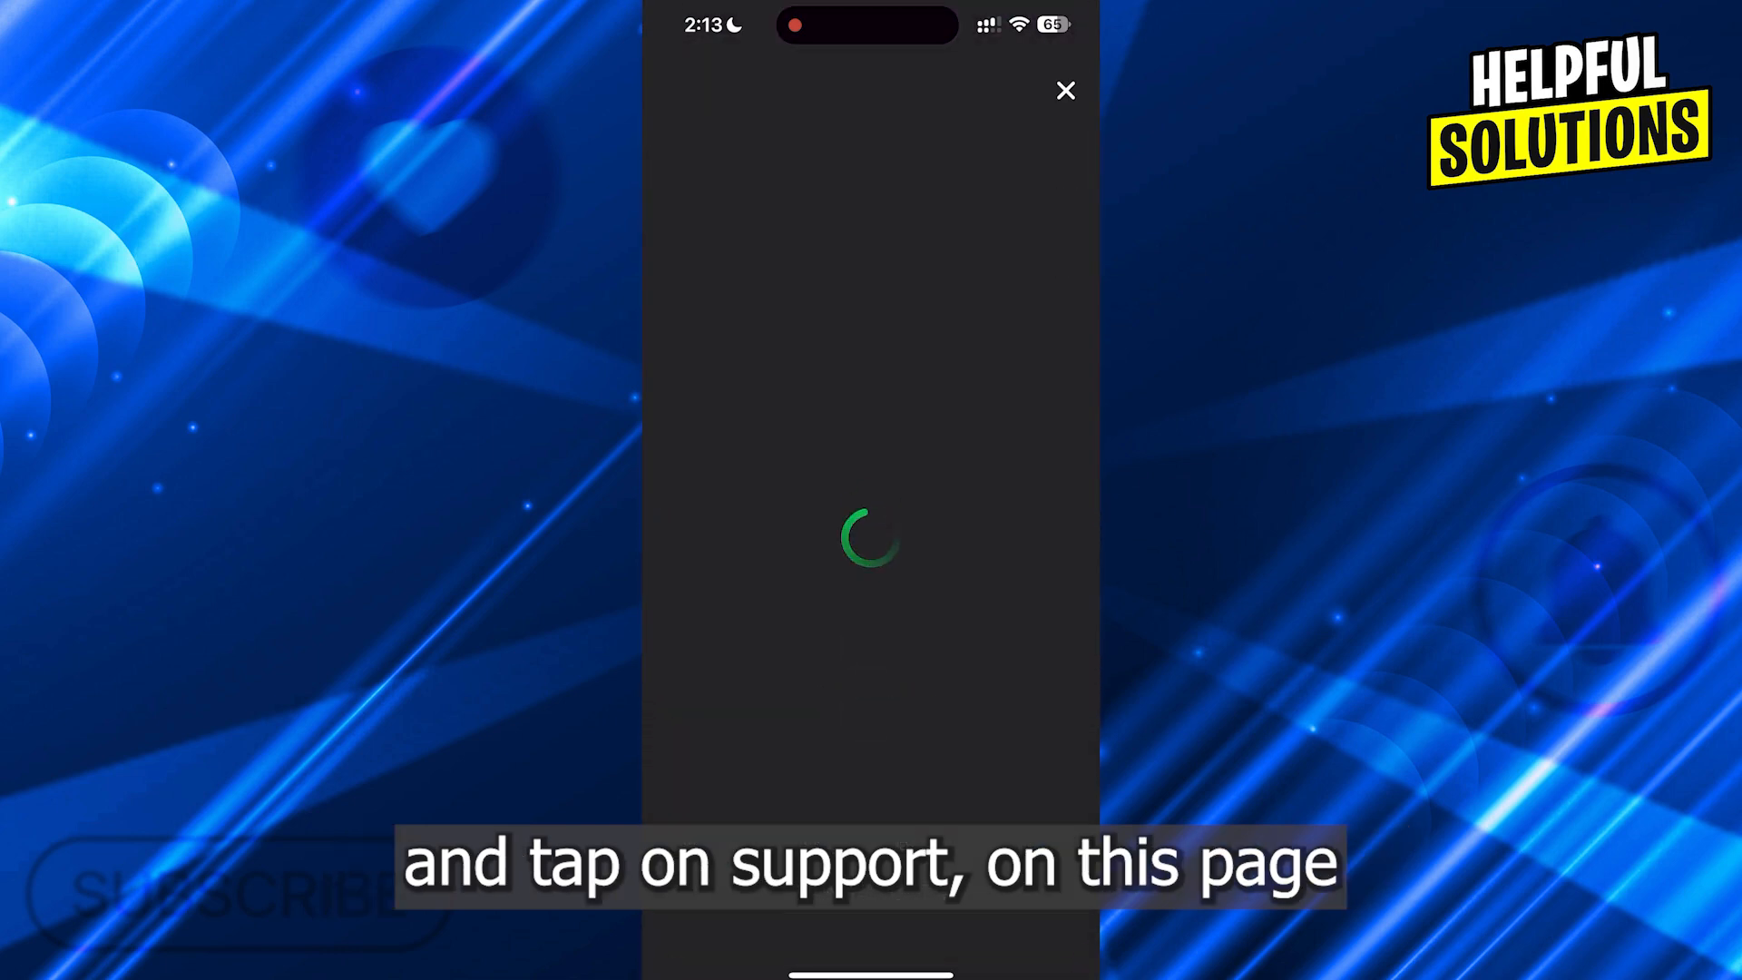